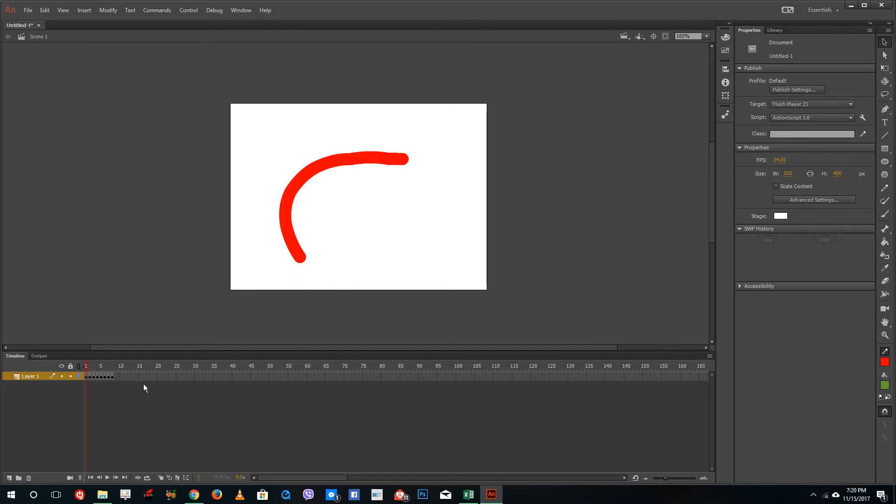
mouse_move(300, 184)
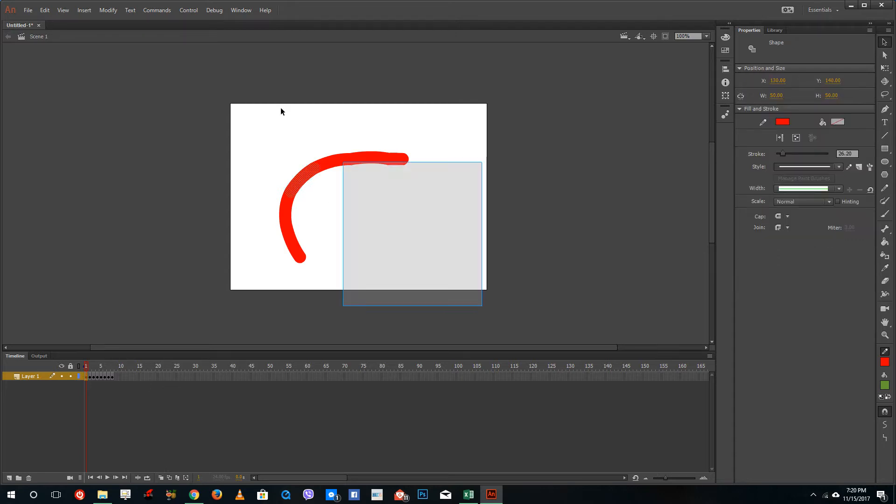
- Deselect the newly purple brush stroke on the first frame
left_click(782, 121)
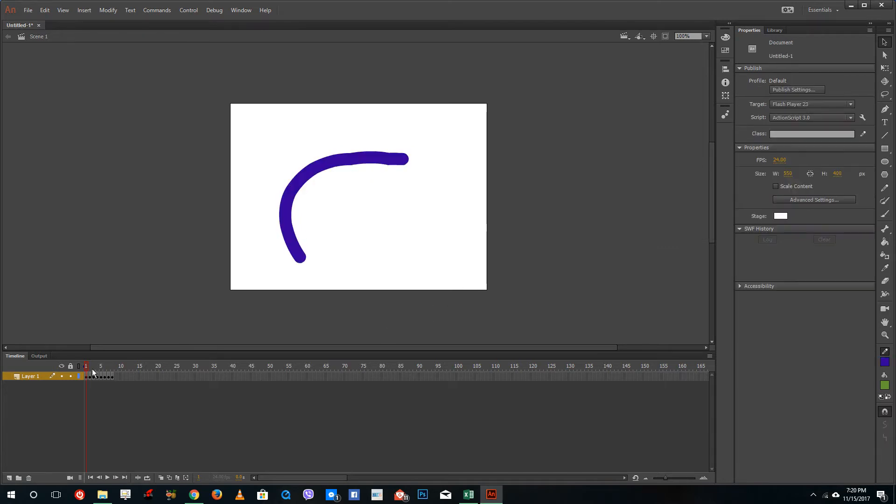
mouse_move(93, 372)
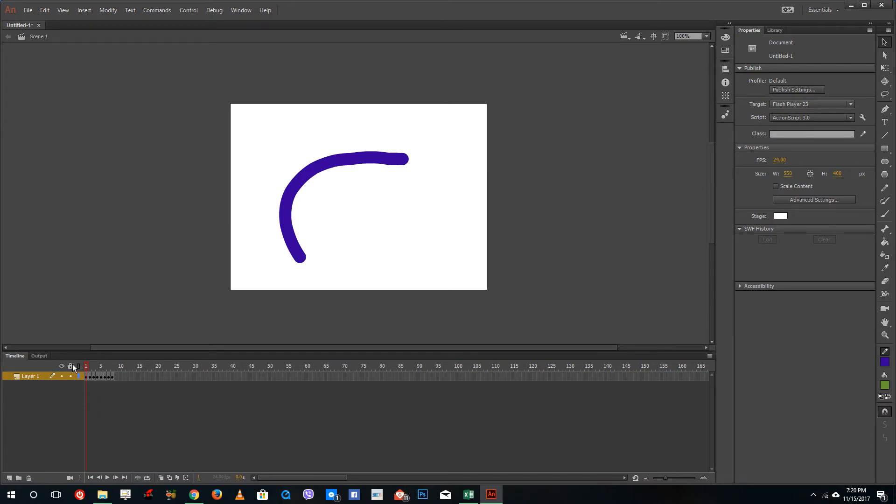
mouse_move(162, 477)
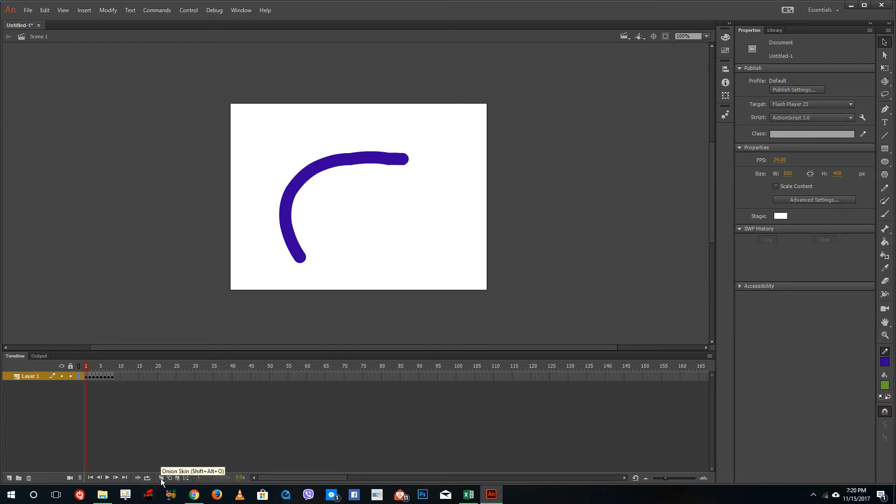
mouse_move(169, 477)
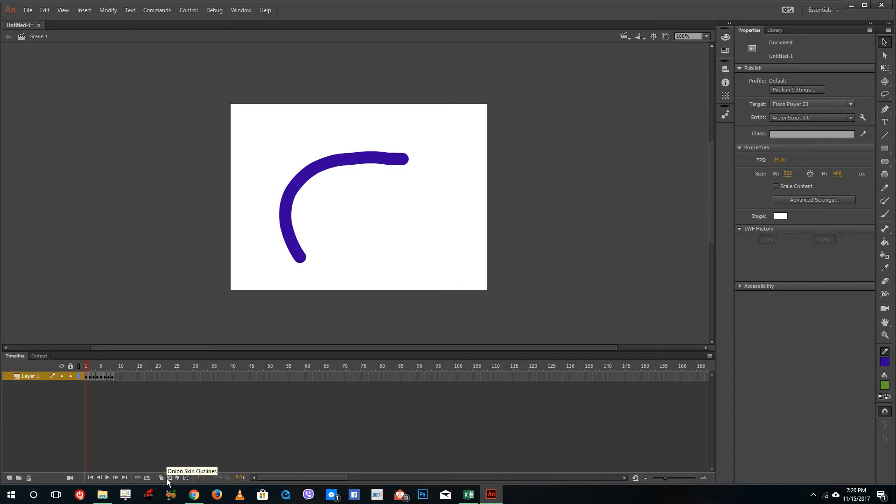
mouse_move(177, 477)
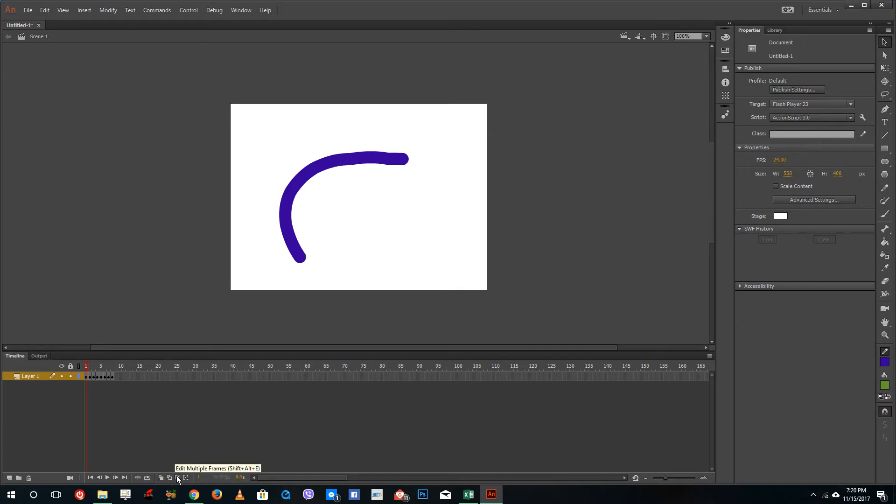
mouse_move(177, 476)
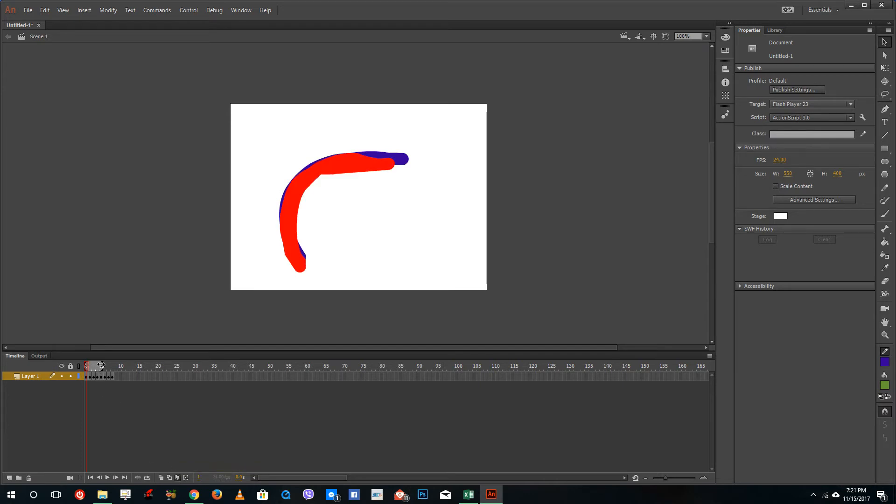
- Span Edit Multiple Frames over all frames and fill every stroke dark green
left_click(99, 366)
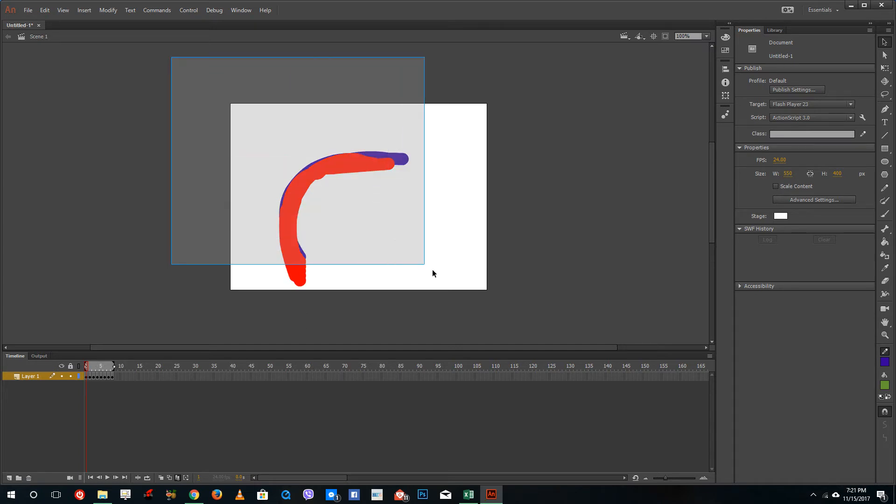
left_click(325, 200)
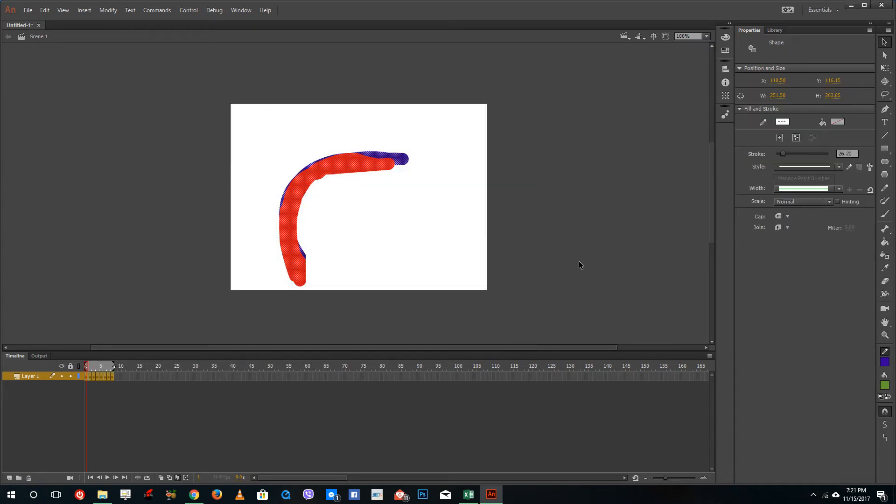
mouse_move(584, 292)
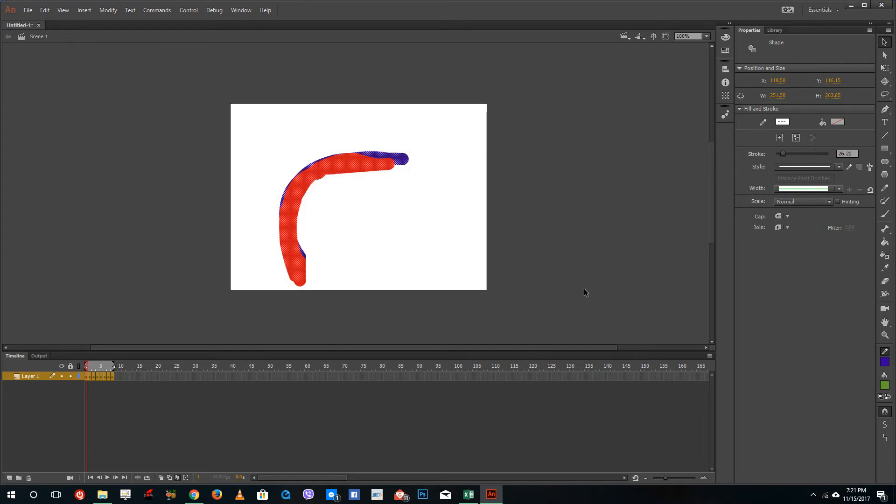
left_click(782, 121)
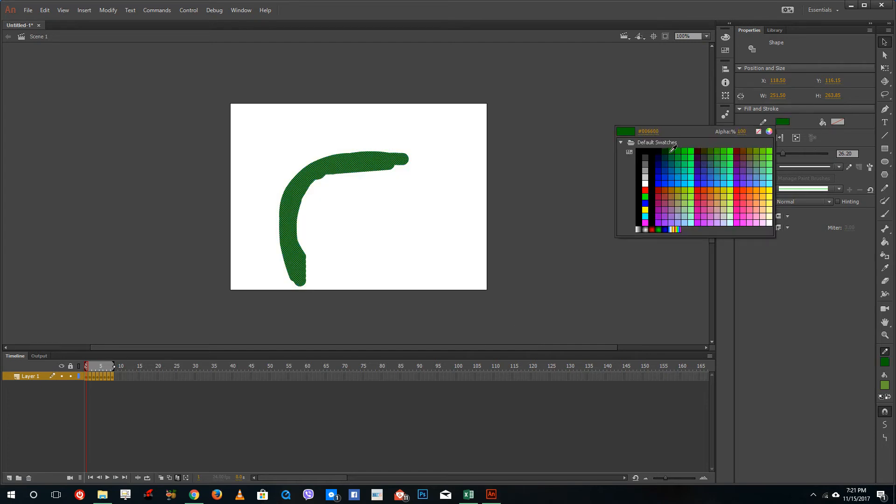
left_click(590, 171)
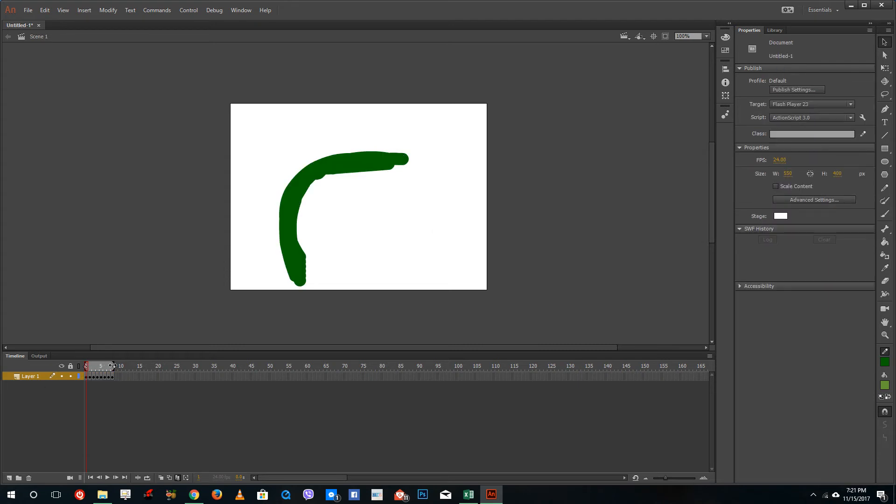
left_click(84, 365)
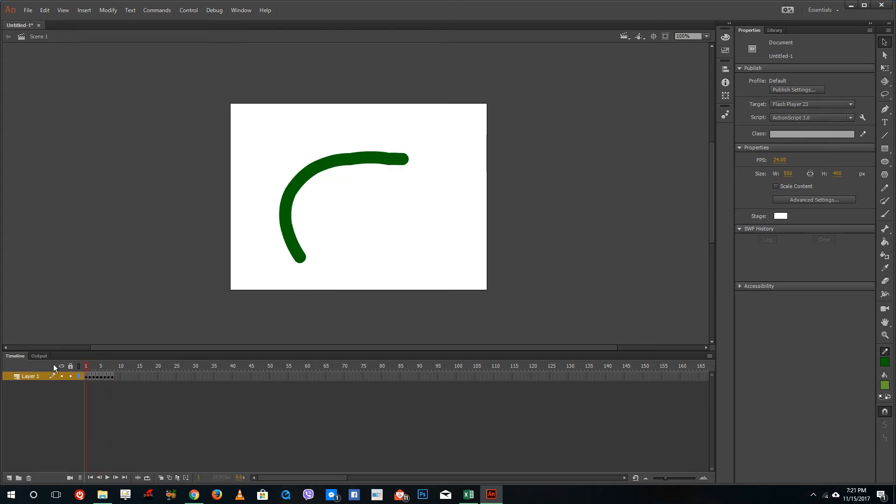
mouse_move(115, 309)
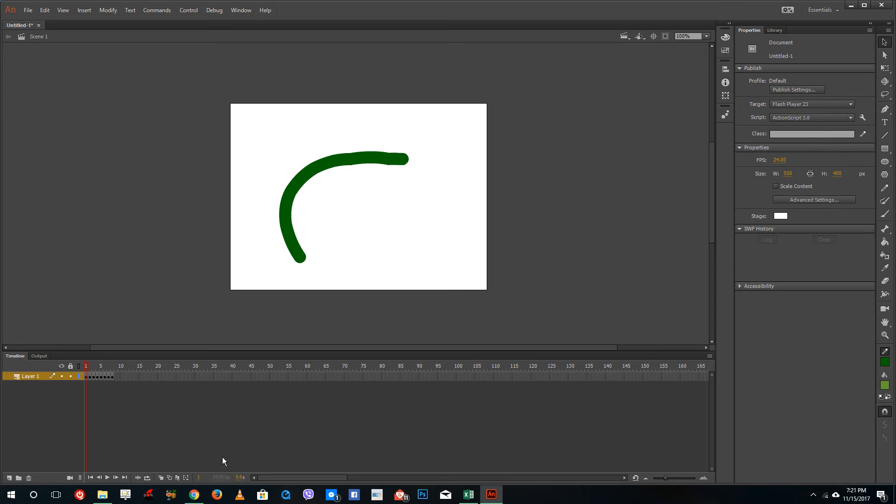
mouse_move(158, 380)
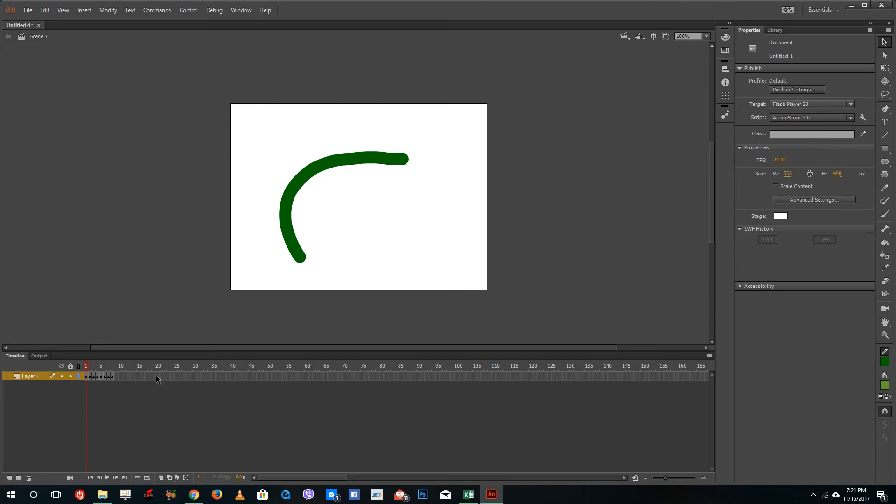
mouse_move(117, 366)
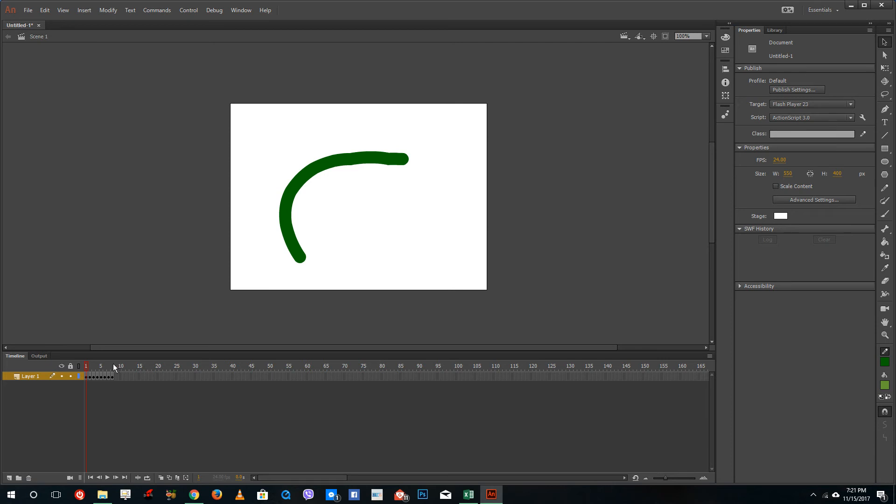
mouse_move(214, 11)
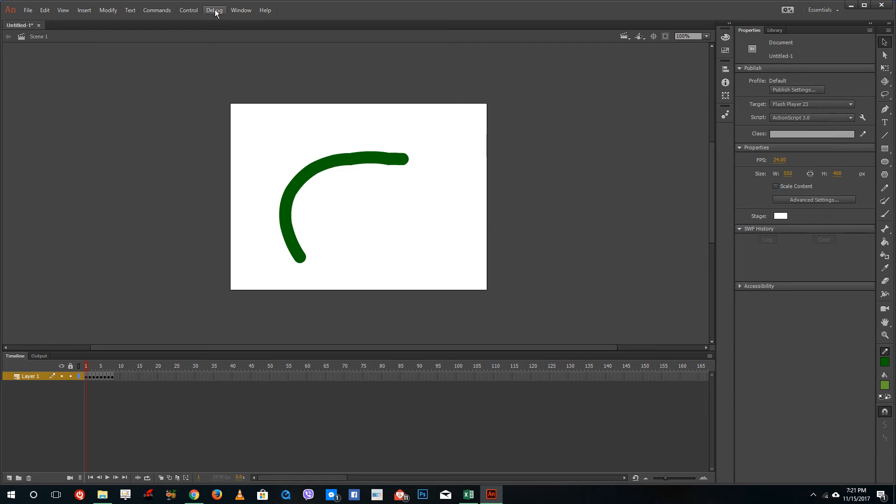
- Run Debug > Debug to preview the green brush-stroke animation as a SWF
left_click(240, 10)
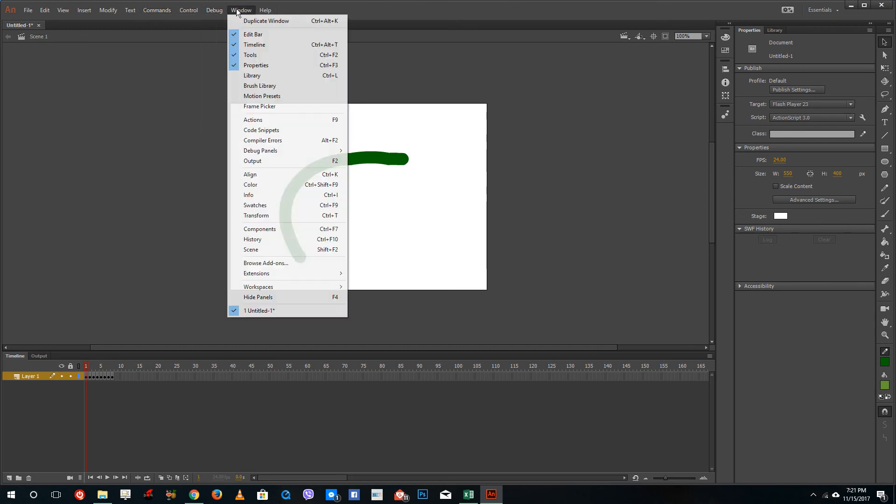
left_click(213, 10)
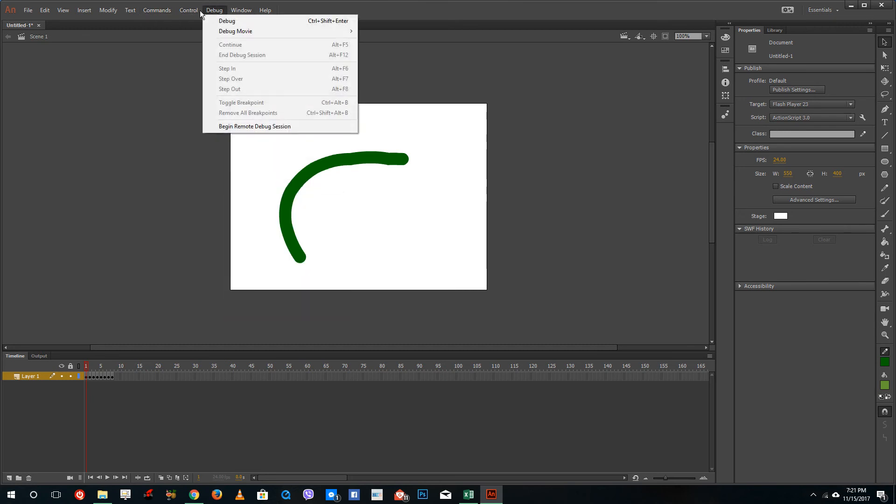
left_click(236, 31)
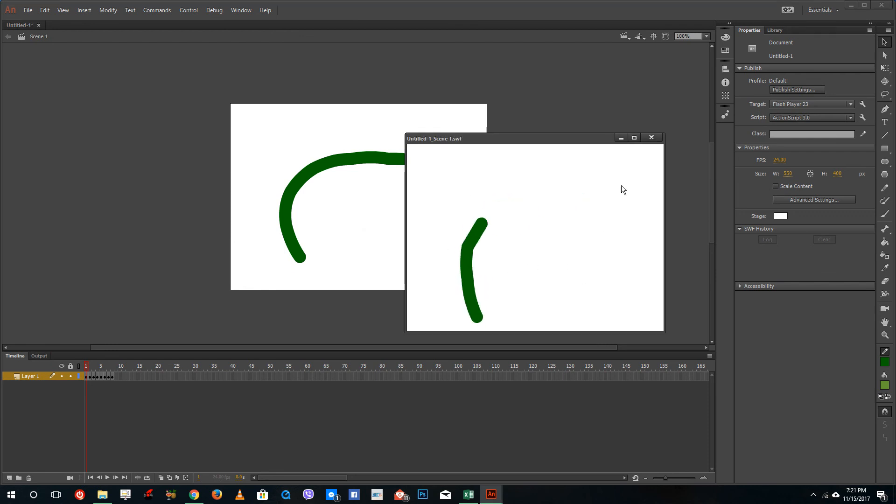
mouse_move(621, 186)
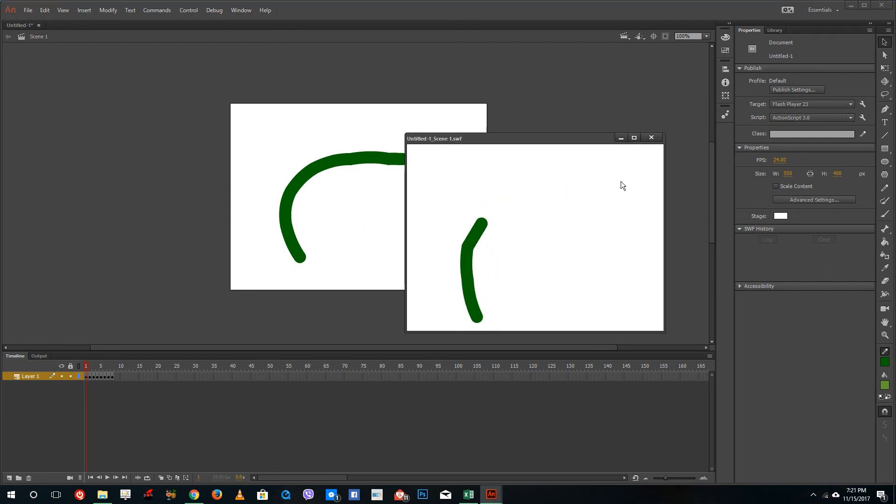